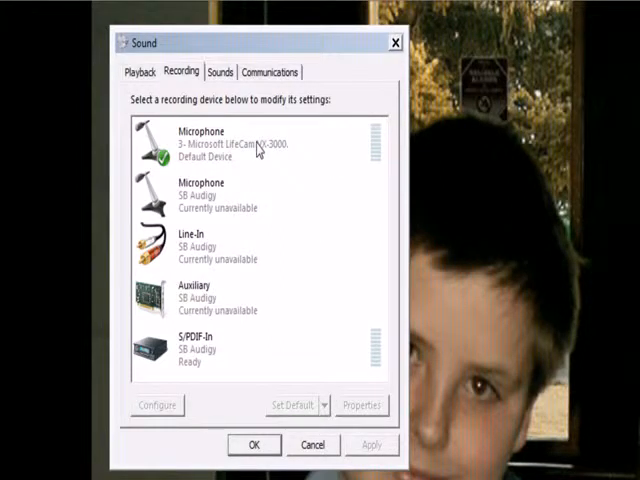
# - Open Properties for the LifeCam VX-3000 webcam microphone on the Recording list
pyautogui.click(250, 145)
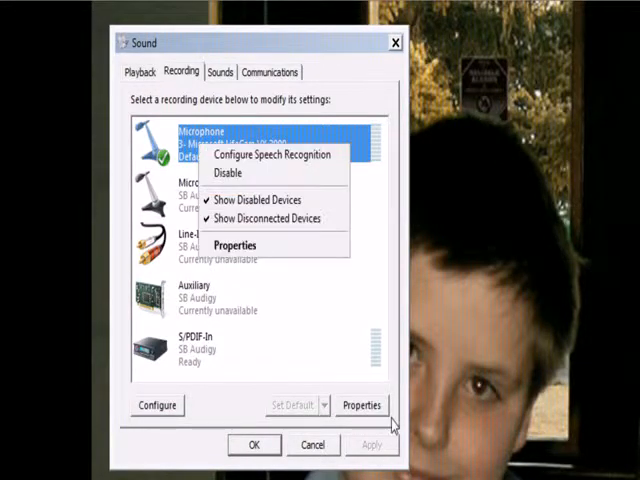
pyautogui.click(234, 245)
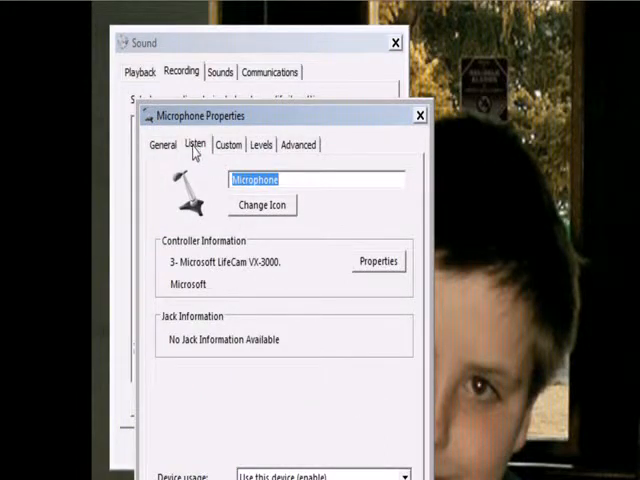
# - Review the Listen and Levels settings, then show the Advanced format (1 channel, 16-bit, 16000 Hz)
pyautogui.click(194, 145)
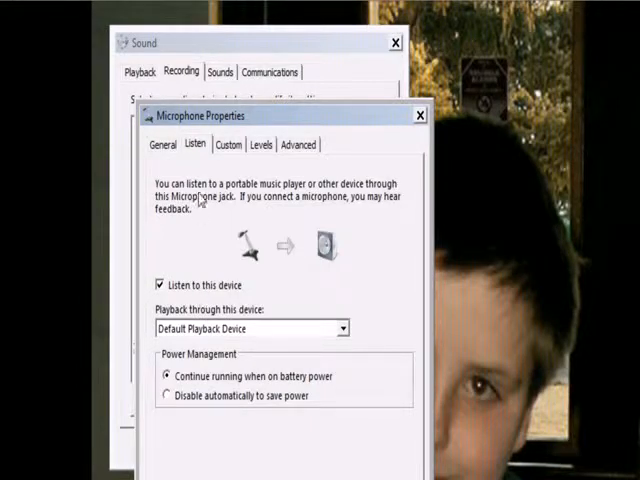
pyautogui.click(262, 145)
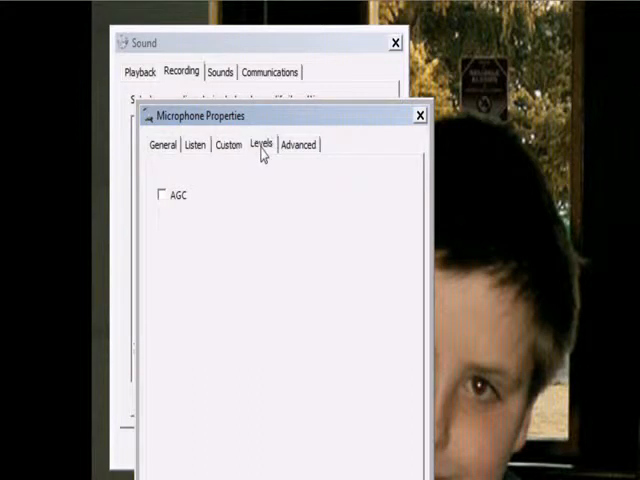
pyautogui.click(261, 144)
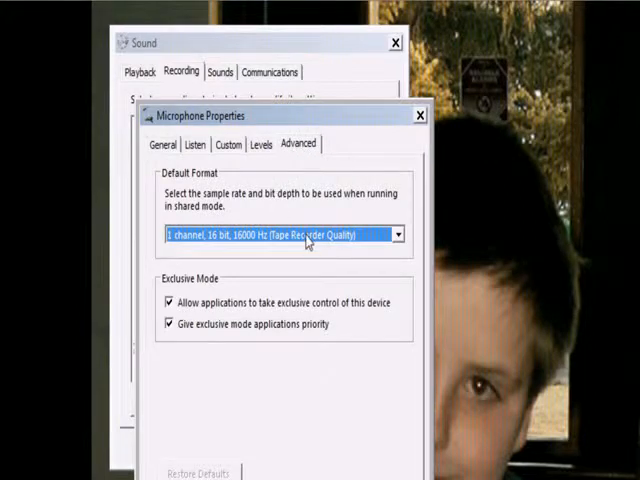
# - Choose 1 channel, 16 bit, 8000 Hz (Telephone Quality) as the default format
pyautogui.click(398, 234)
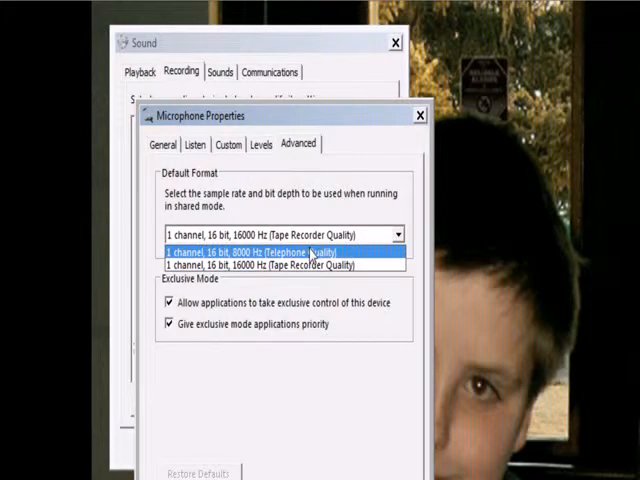
pyautogui.click(252, 250)
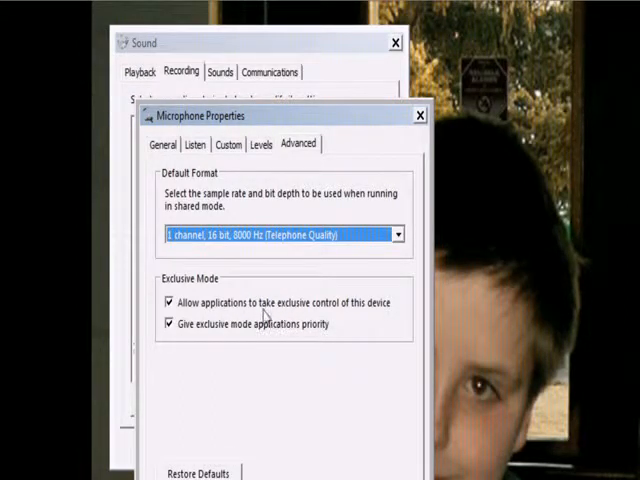
pyautogui.moveTo(285, 313)
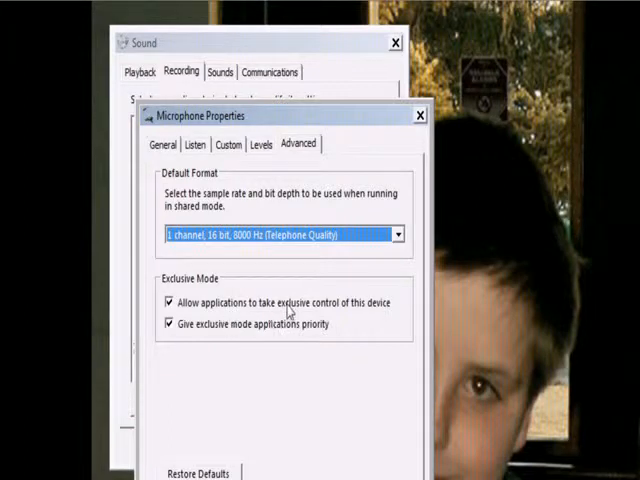
pyautogui.moveTo(355, 318)
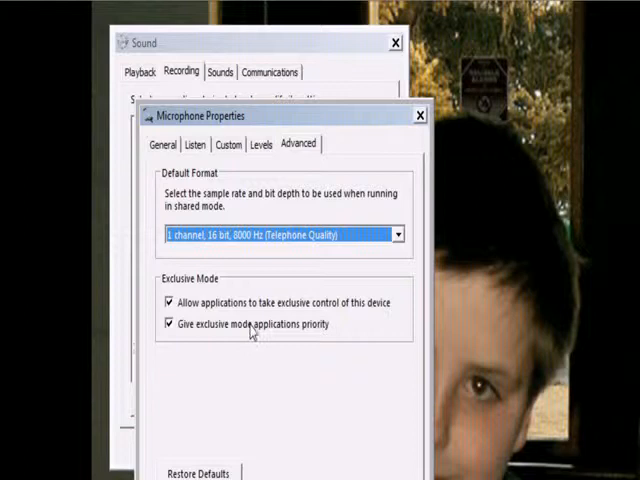
pyautogui.moveTo(248, 343)
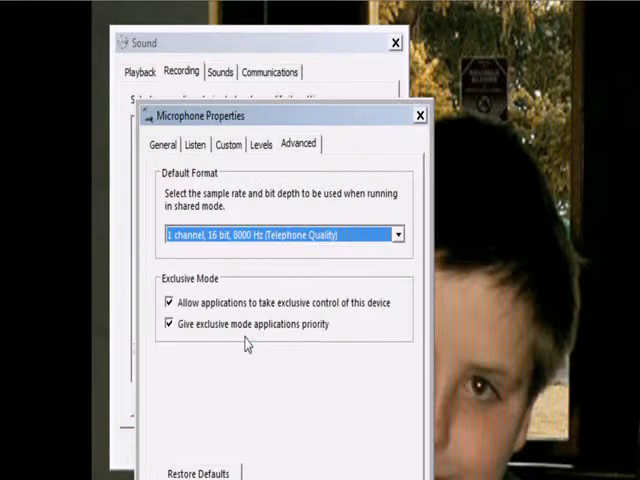